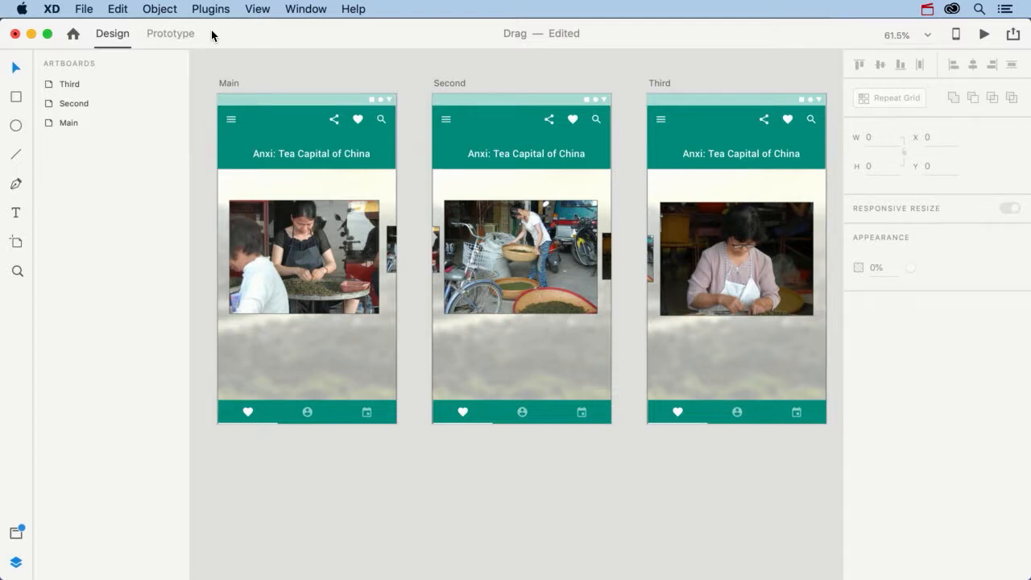
mouse_move(303, 29)
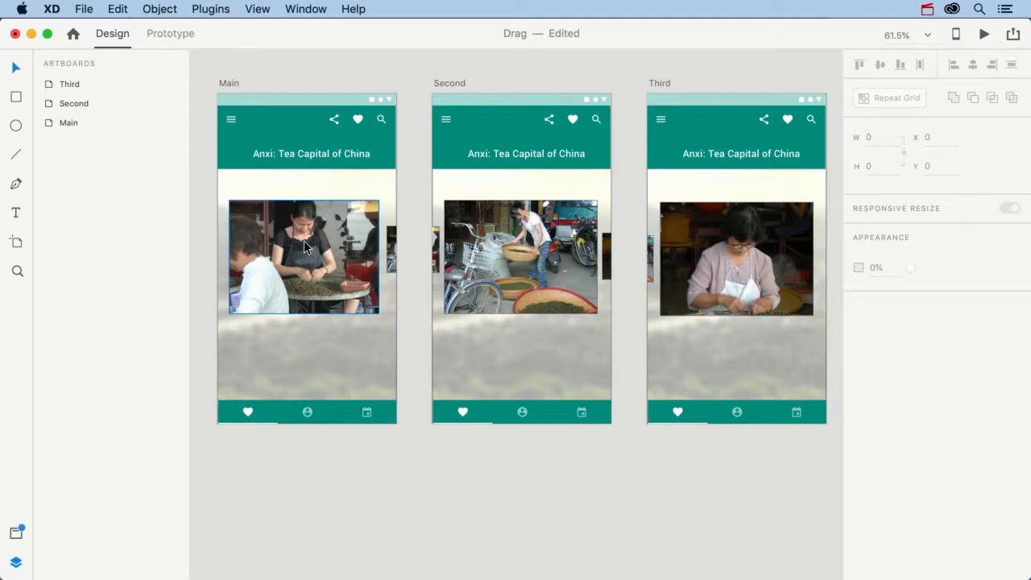
mouse_move(316, 224)
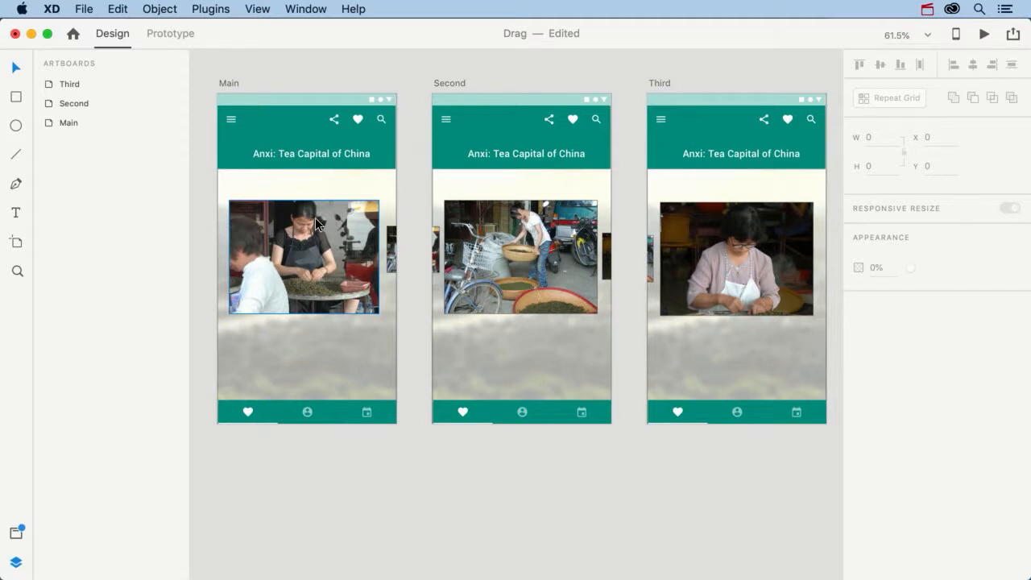
mouse_move(300, 248)
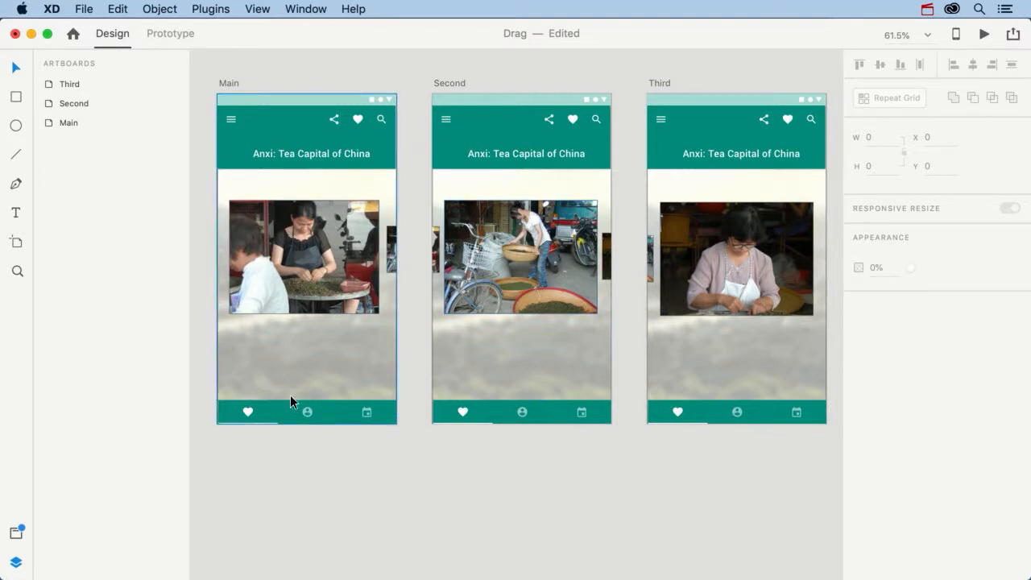
mouse_move(284, 384)
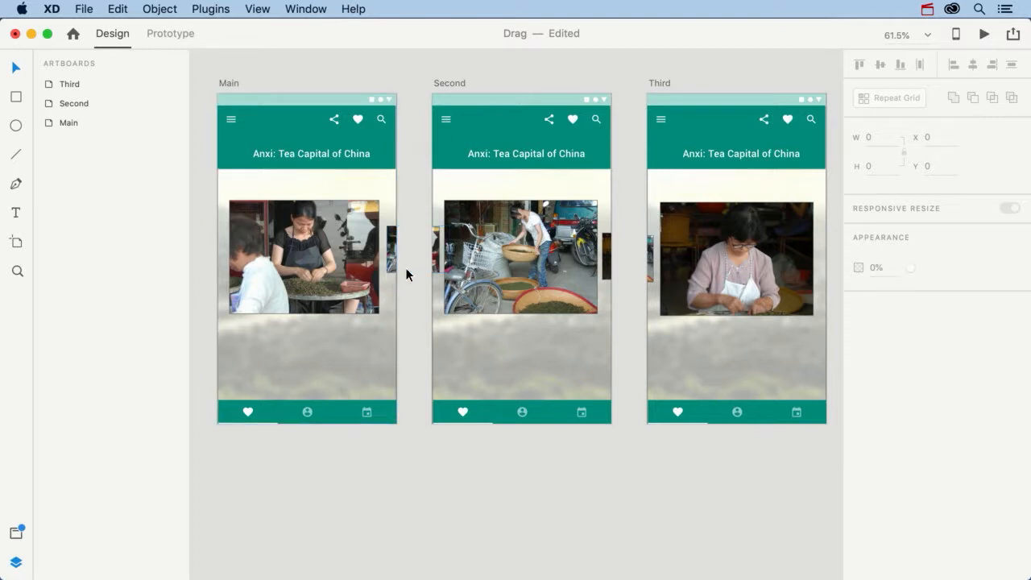
Adjust the canvas view of the three artboards and switch into Prototype mode.
left_click_drag(406, 274, 442, 261)
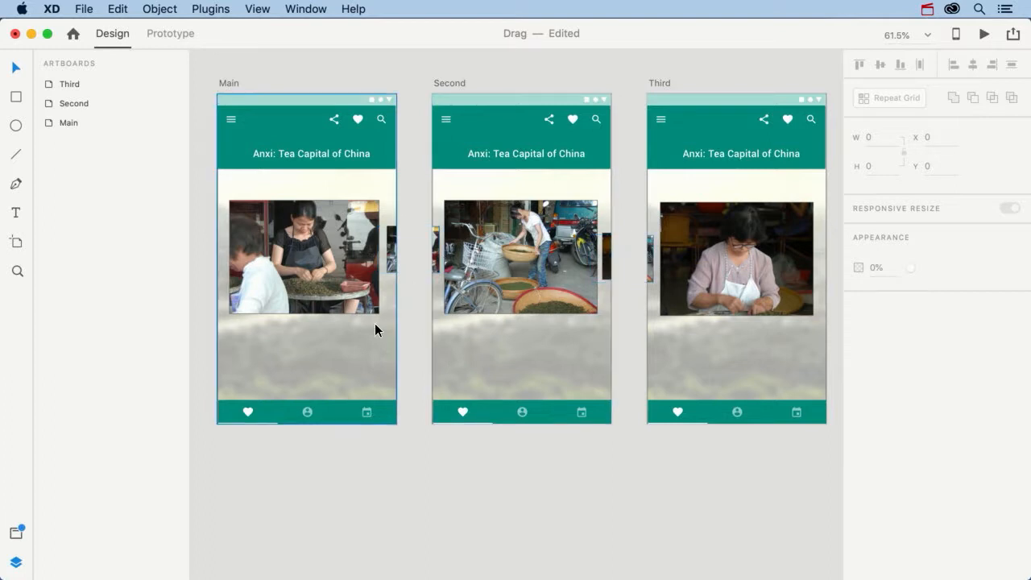
mouse_move(380, 350)
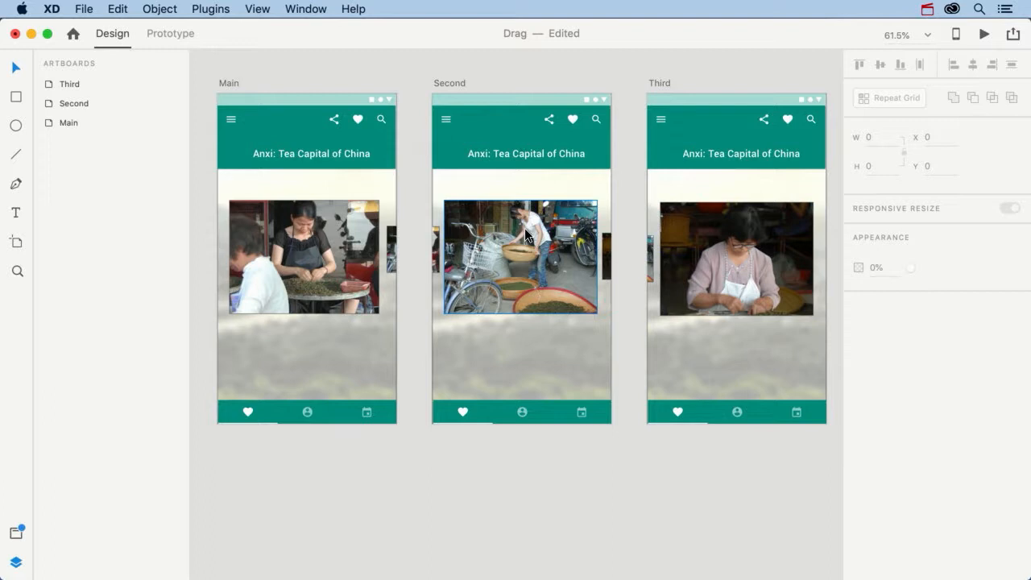
left_click(171, 34)
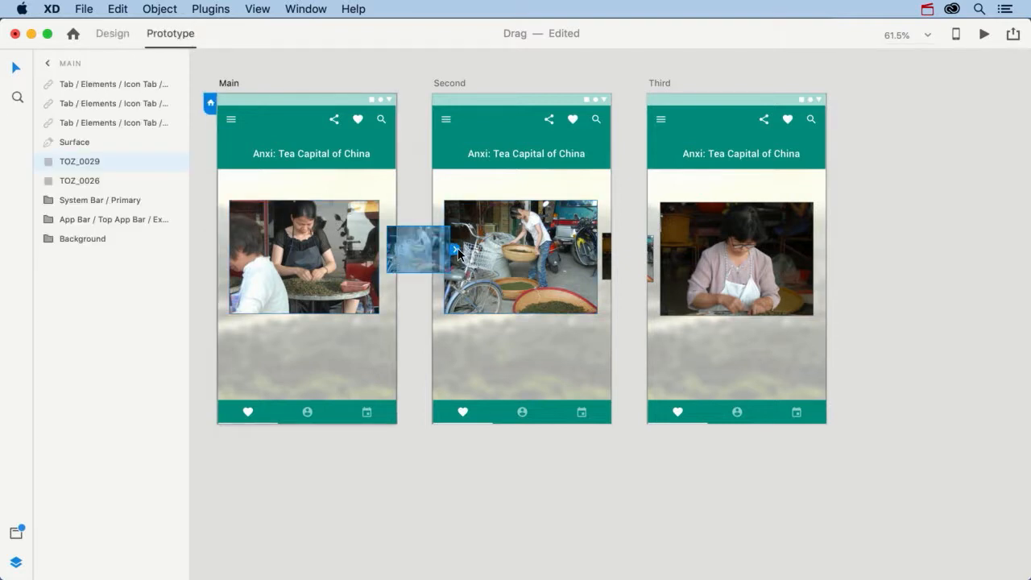
Set Main's photo interaction to Drag trigger, Auto-Animate to Second with Snap easing.
left_click(455, 248)
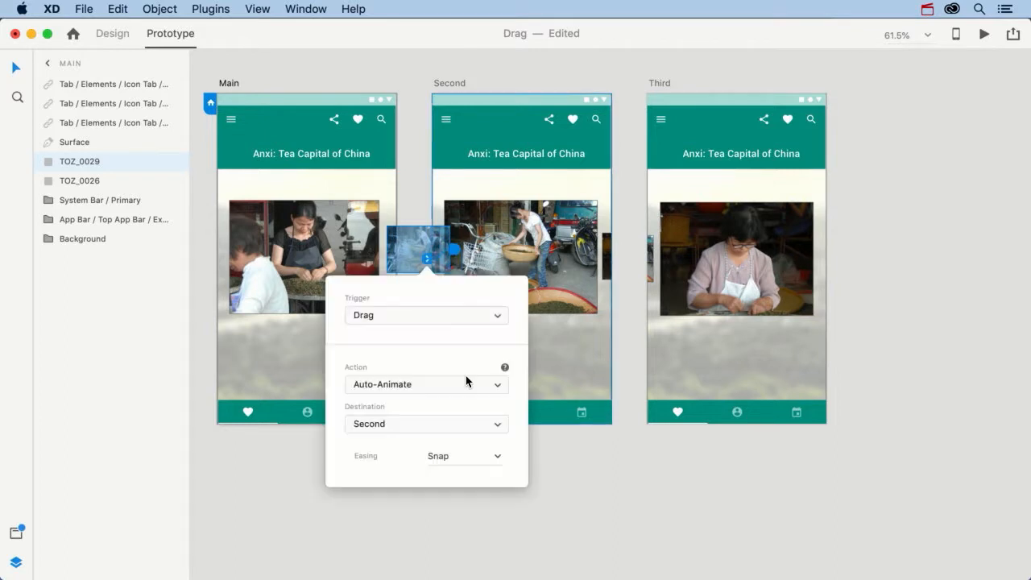
left_click(426, 314)
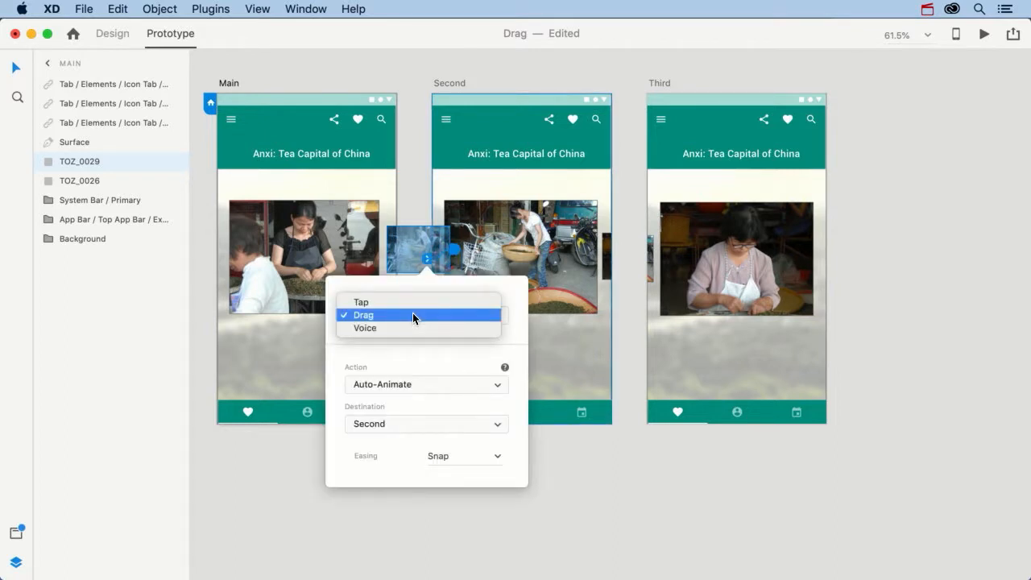
left_click(364, 314)
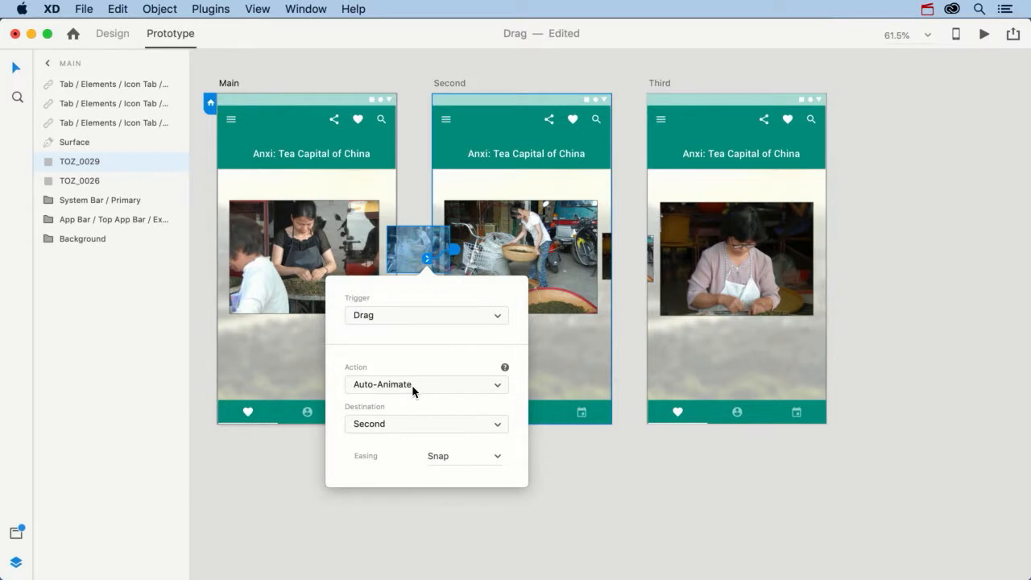
mouse_move(393, 429)
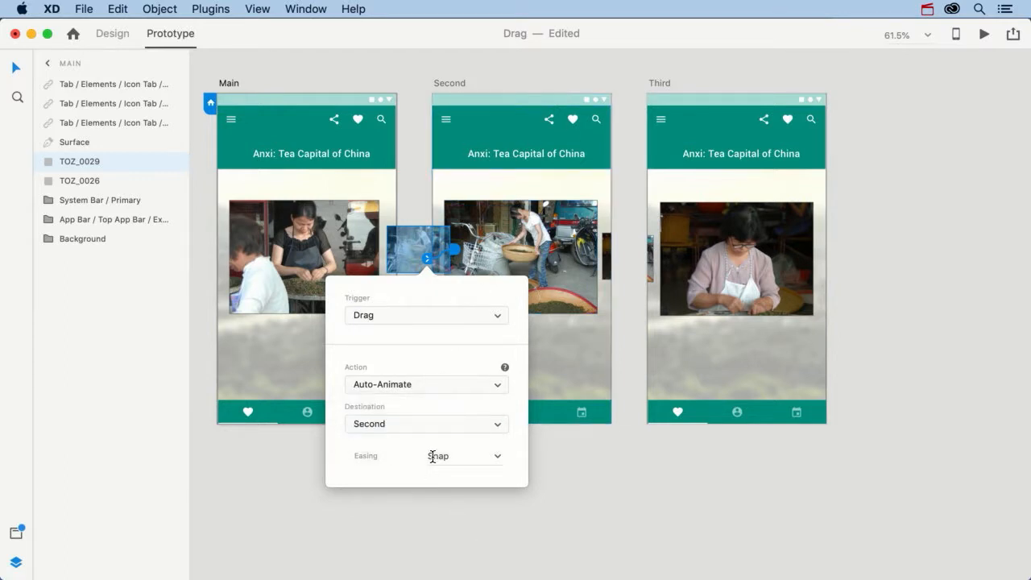
mouse_move(588, 483)
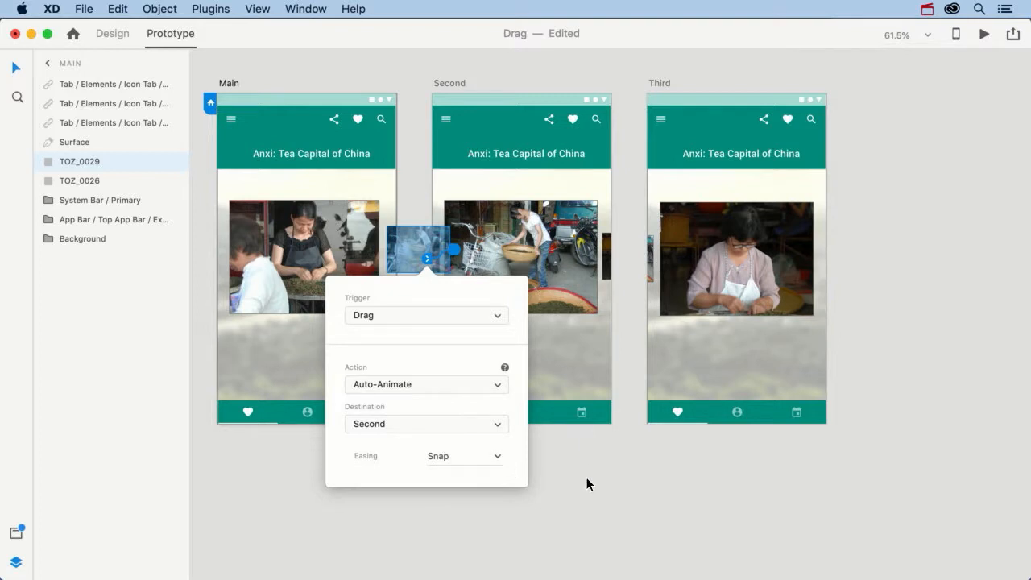
left_click(587, 483)
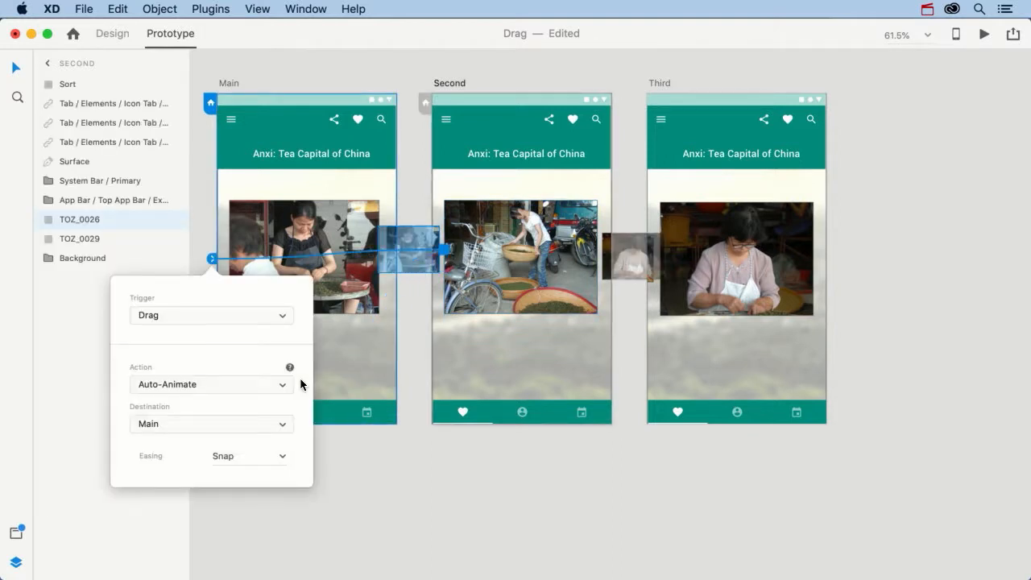
Confirm Second's photo drag-links back to Main with Auto-Animate and Snap easing.
left_click(609, 384)
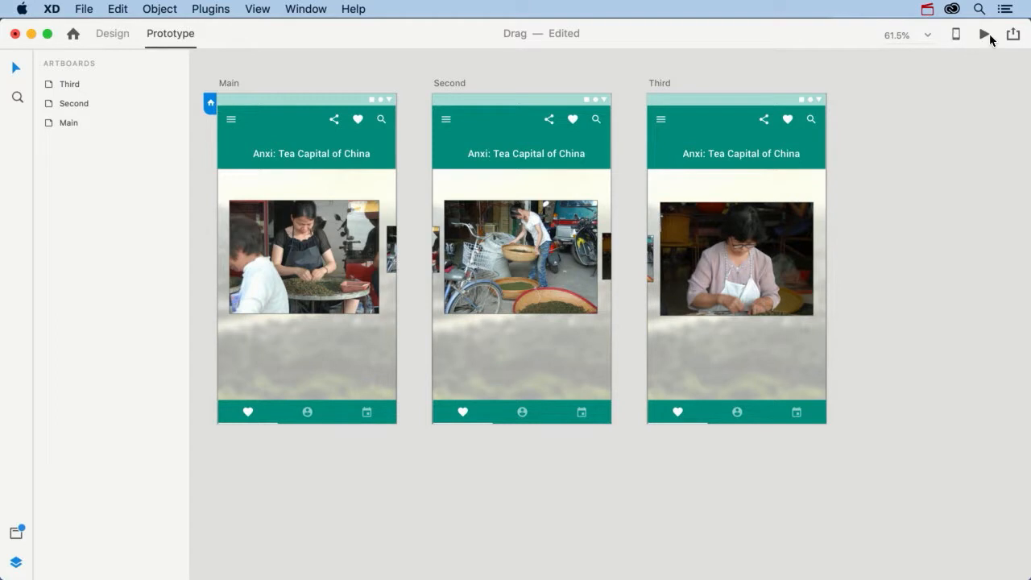
Run the carousel in Desktop Preview from the Main artboard, then close the preview.
left_click(983, 35)
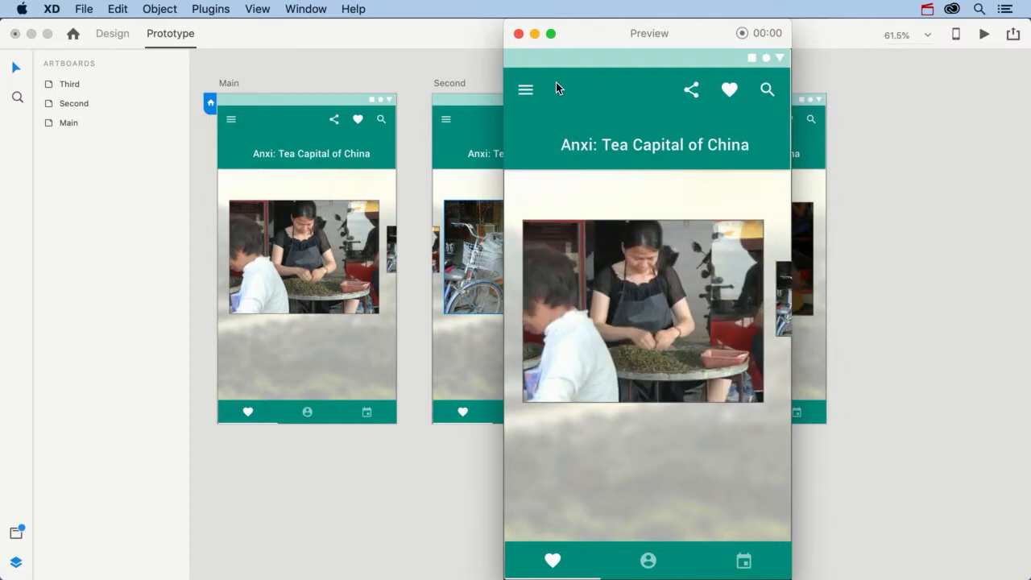
left_click(519, 32)
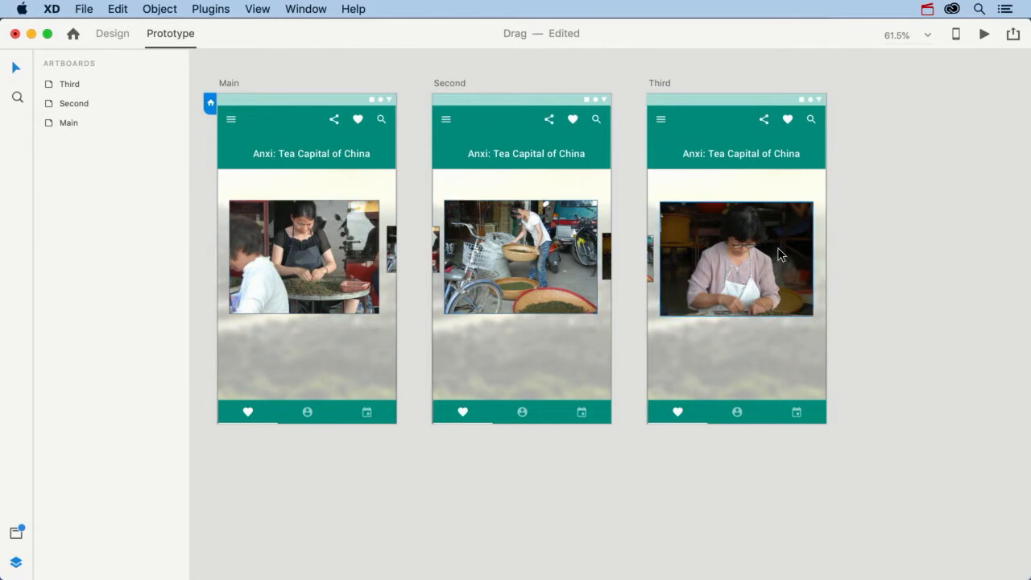
mouse_move(780, 235)
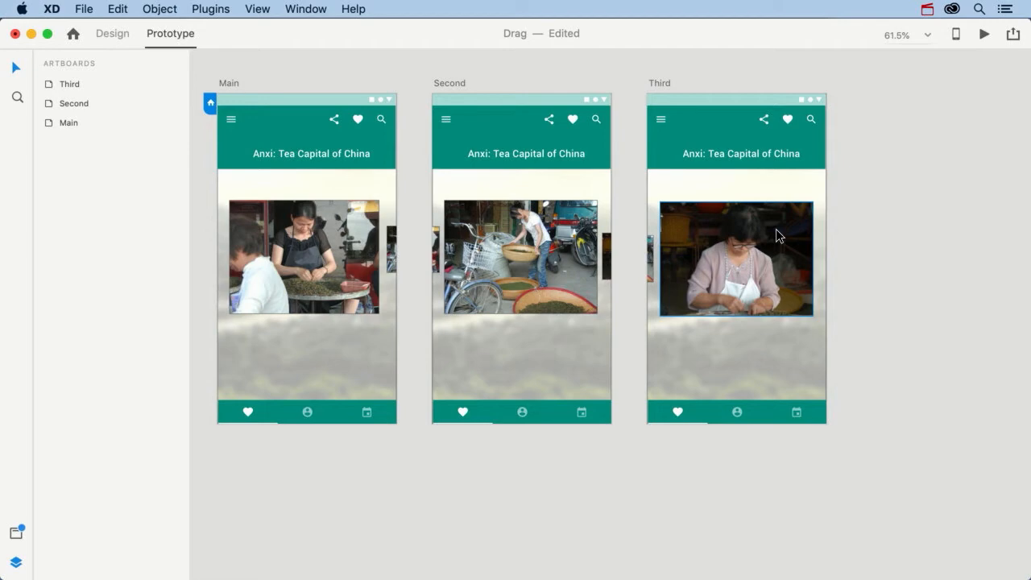